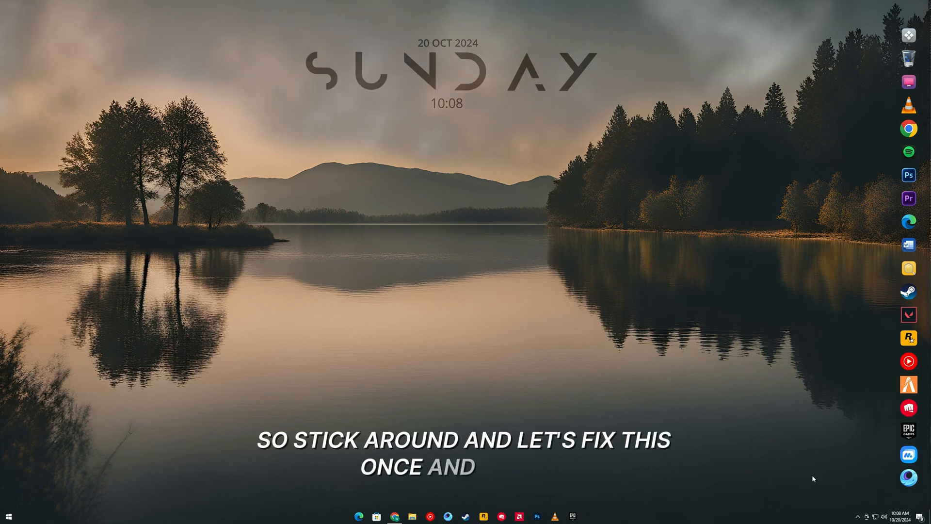
# Step: Launch Google Chrome from the taskbar
pyautogui.click(386, 517)
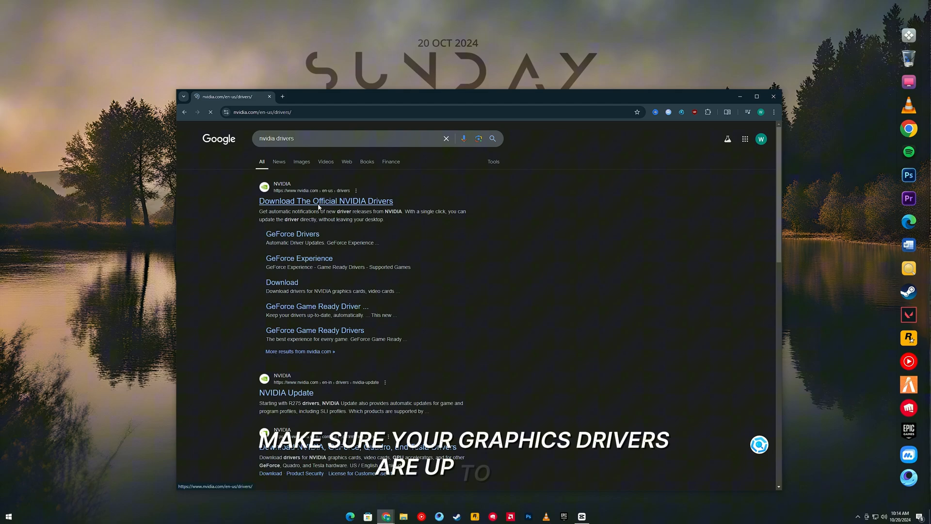
# Step: Open NVIDIA's official driver download page, then move on to AMD's driver resources
pyautogui.click(326, 201)
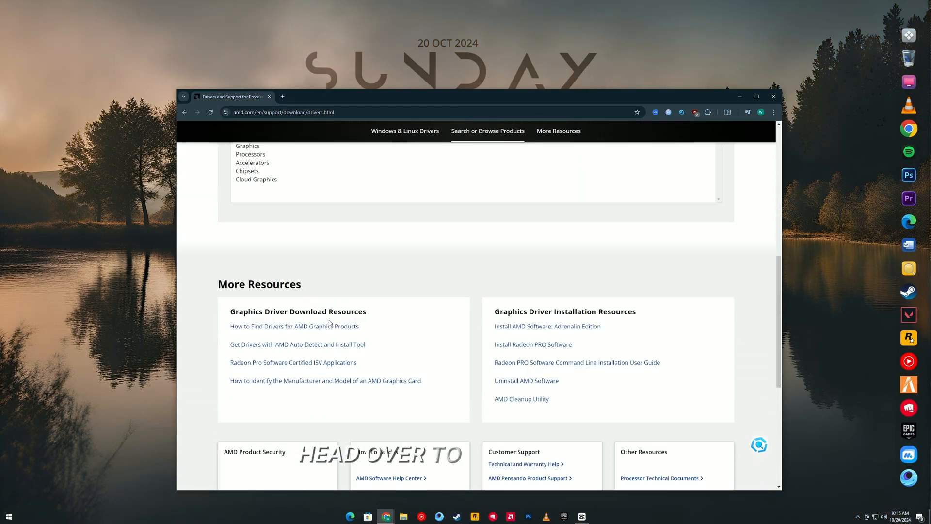
pyautogui.scroll(3)
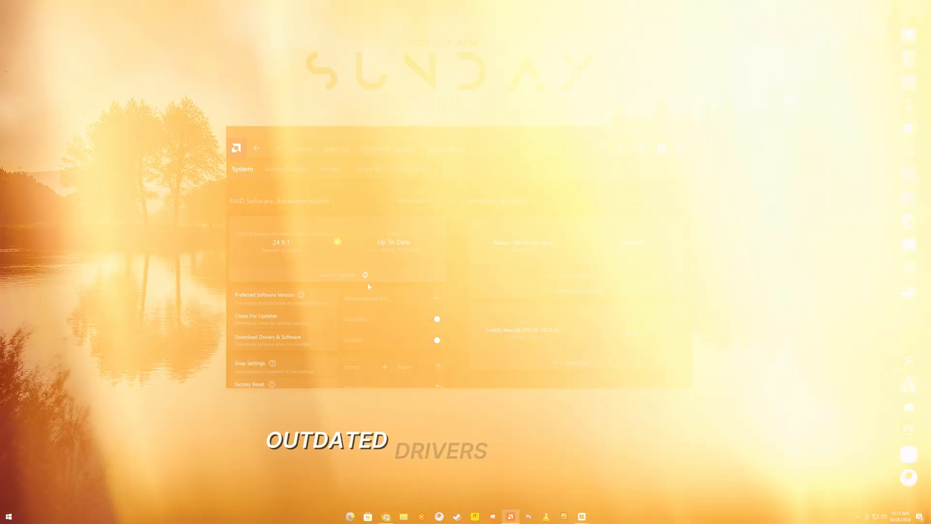
# Step: Run Check for Updates in AMD Software: Adrenalin Edition
pyautogui.click(335, 274)
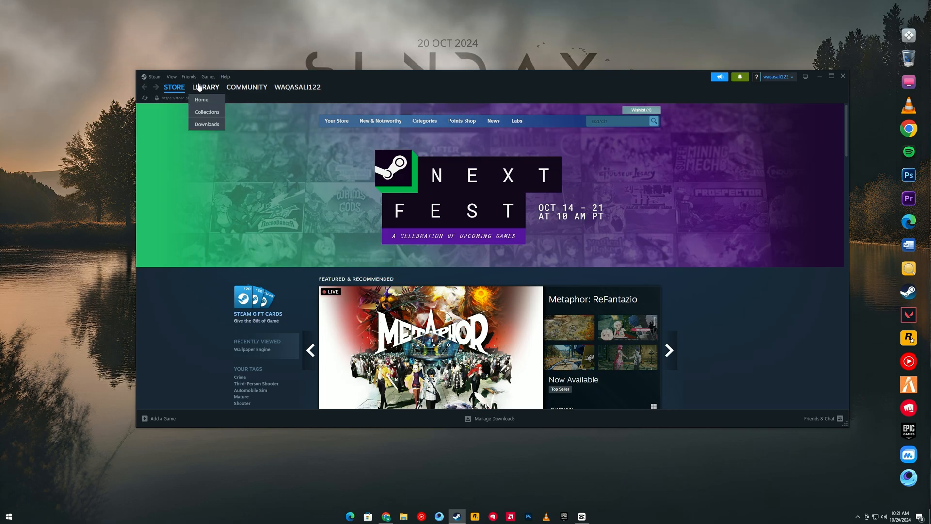
# Step: In the Steam Library, bring up Grand Theft Auto V's context options
pyautogui.click(201, 100)
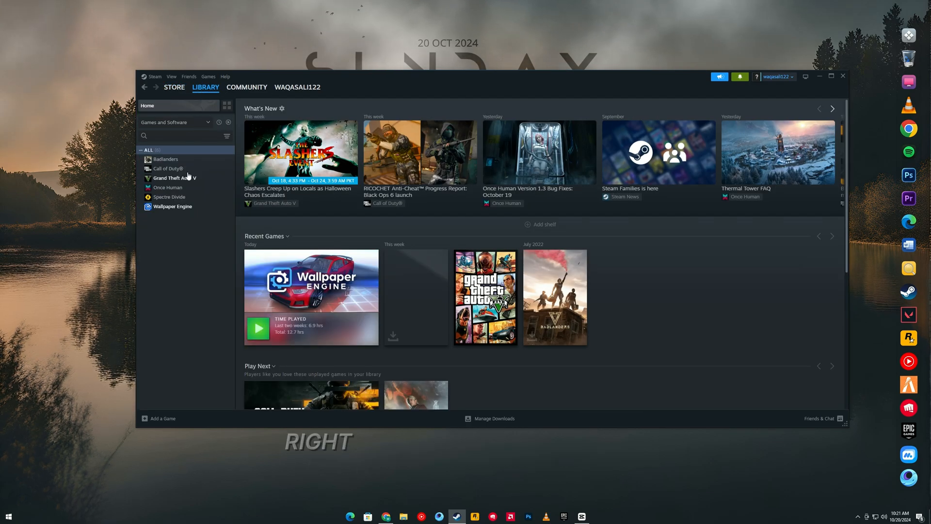
pyautogui.rightClick(172, 177)
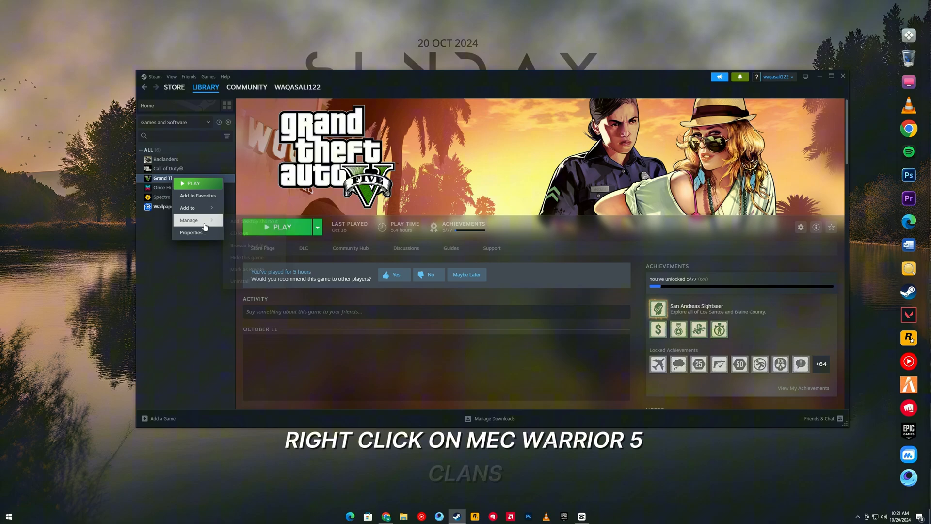
pyautogui.click(201, 241)
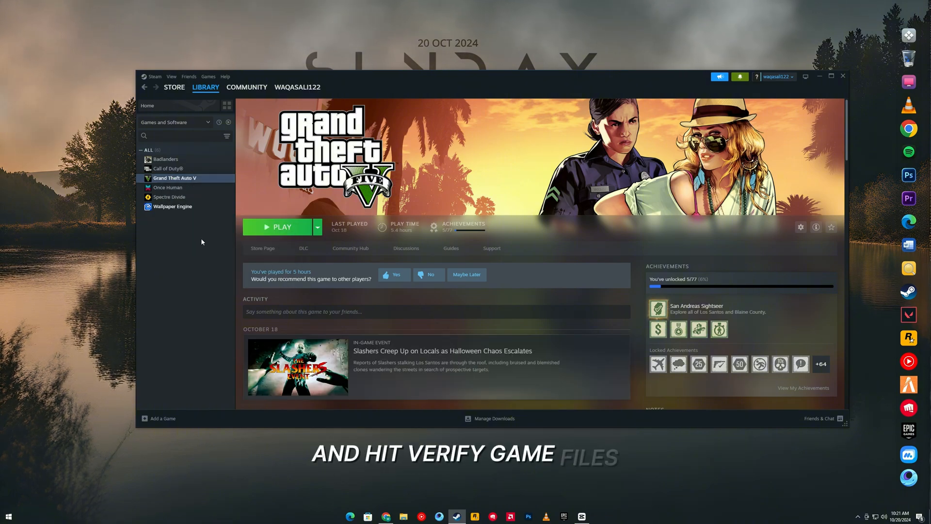
# Step: Verify integrity of Grand Theft Auto V's game files from Properties > Installed Files
pyautogui.click(800, 227)
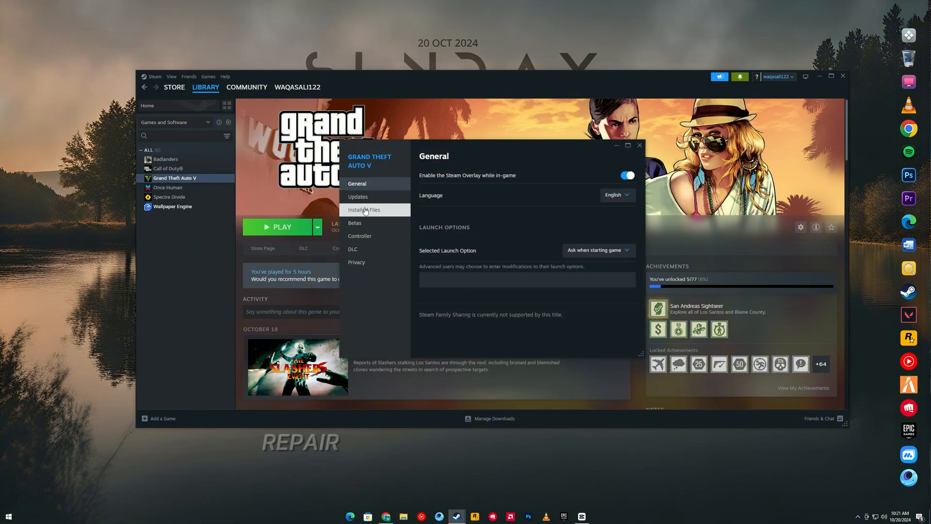
pyautogui.click(364, 210)
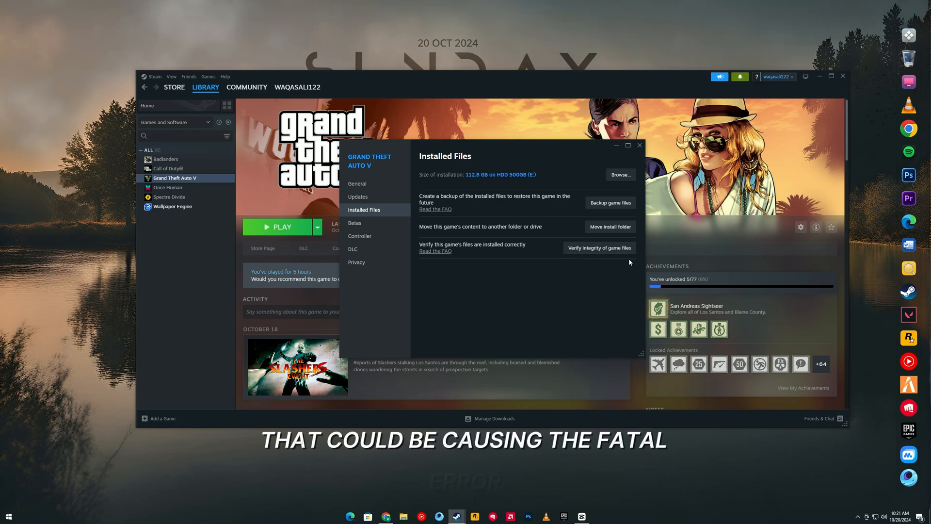
pyautogui.click(843, 76)
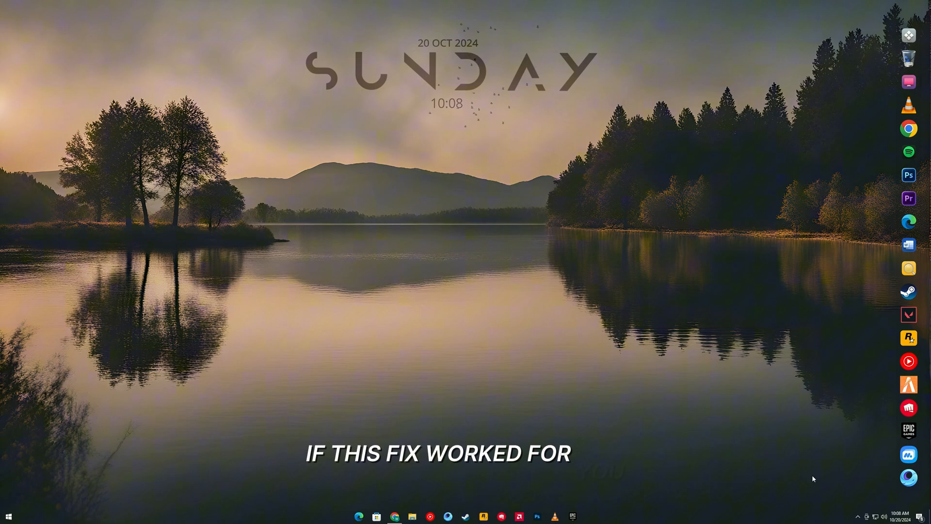